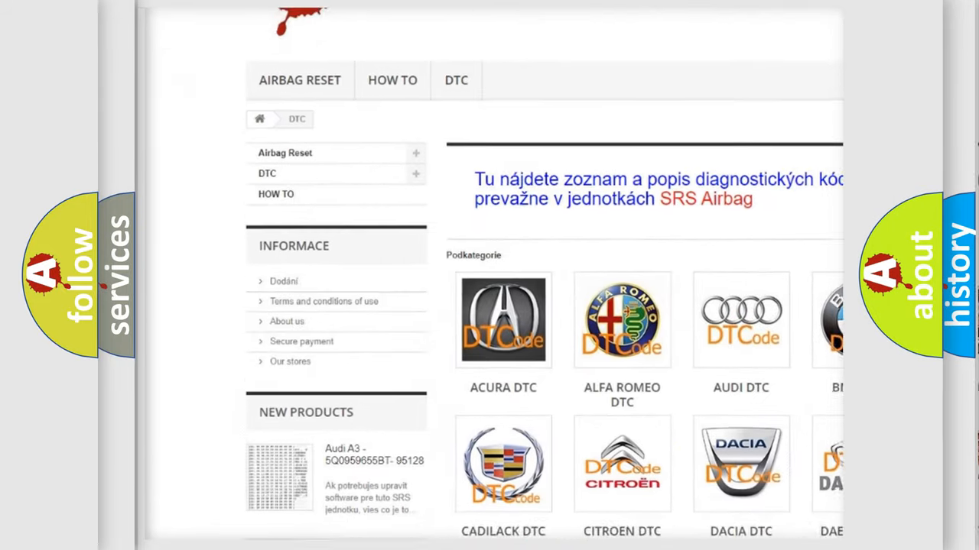
pyautogui.scroll(-3)
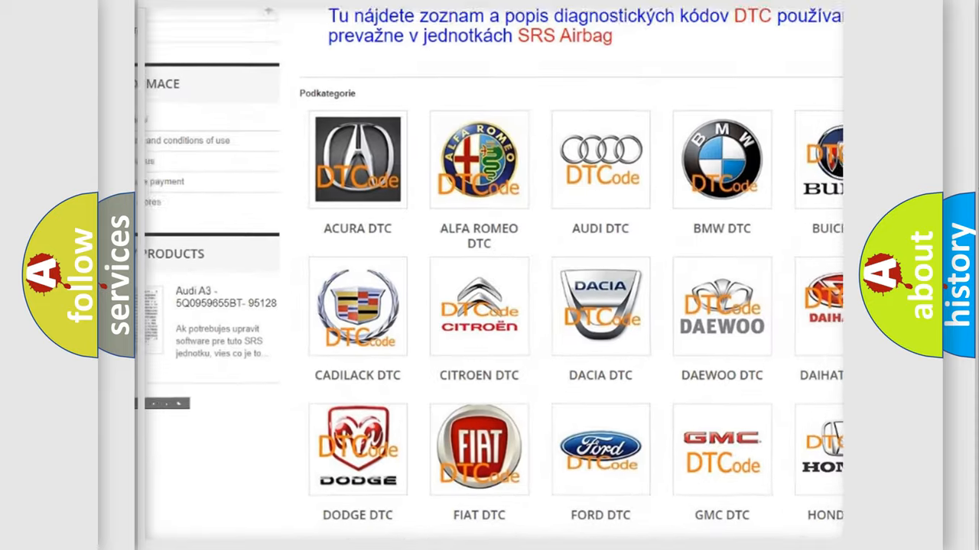
pyautogui.scroll(-3)
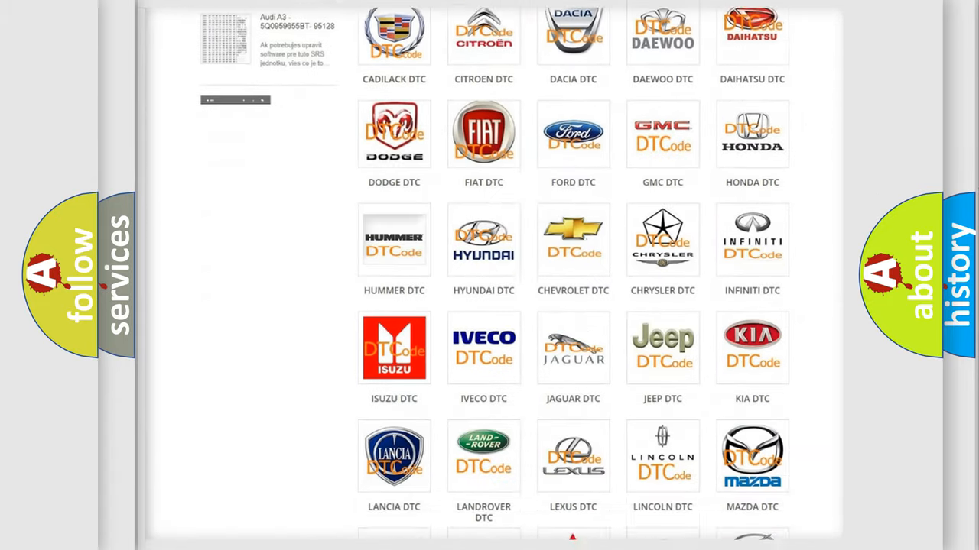
pyautogui.scroll(-3)
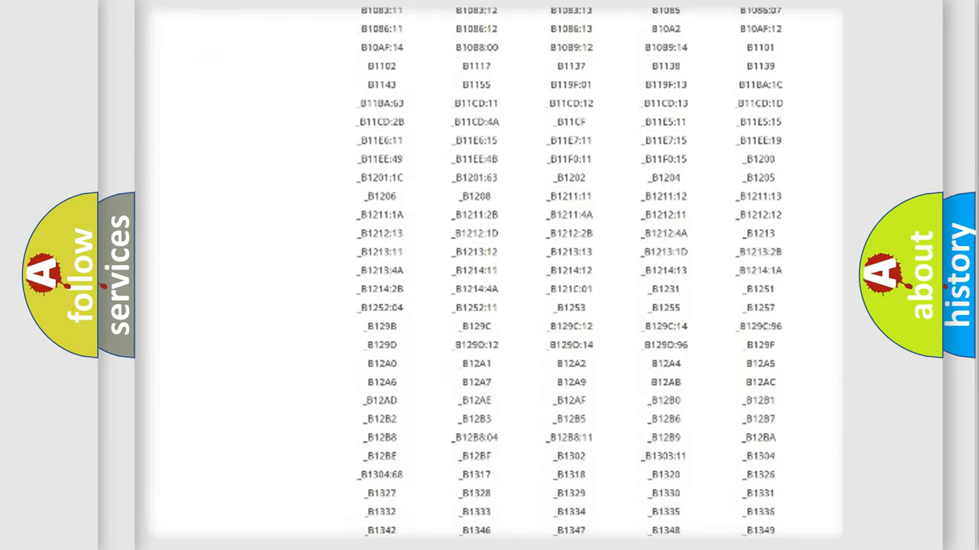
pyautogui.scroll(-3)
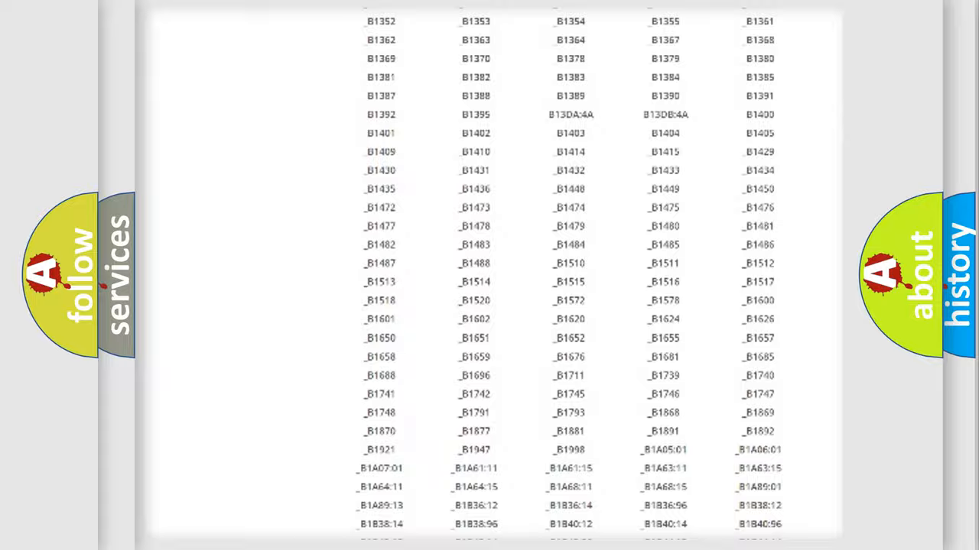